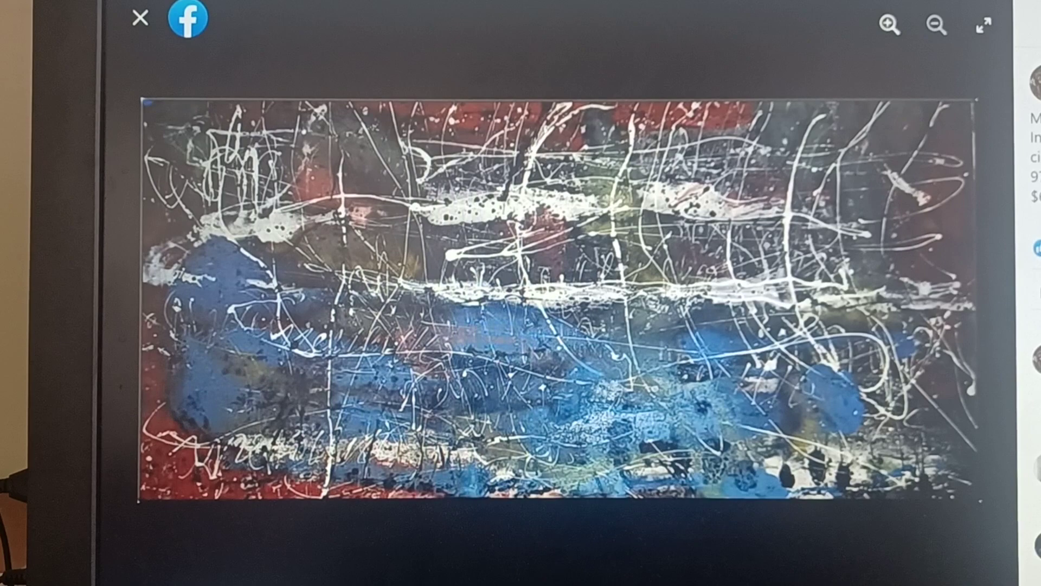
- Advance from the blue, red and white splatter painting to the next artwork photo
click(970, 301)
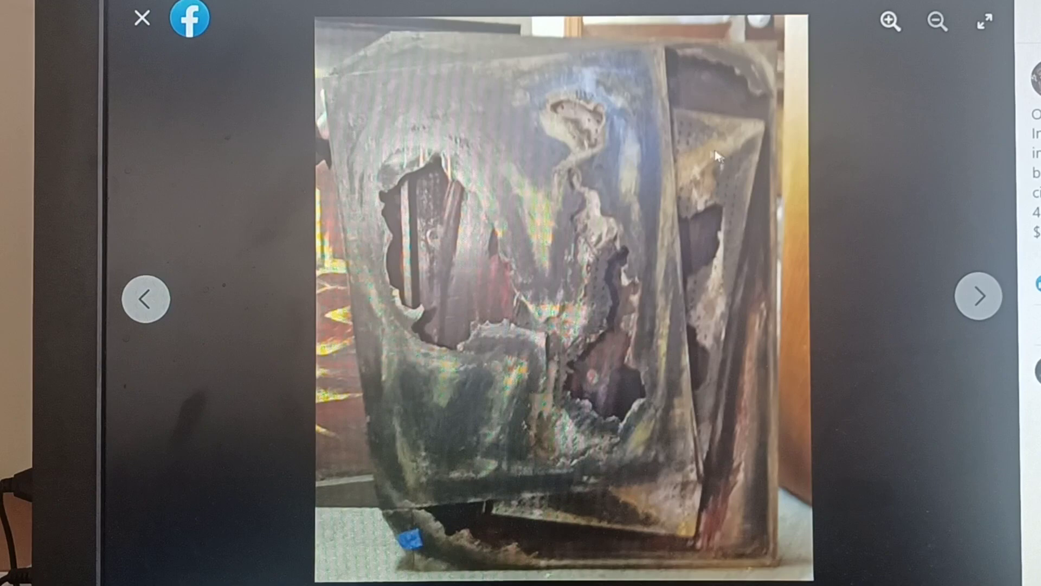
- Advance the photo viewer to the burnt, torn metal assemblage photo
click(978, 298)
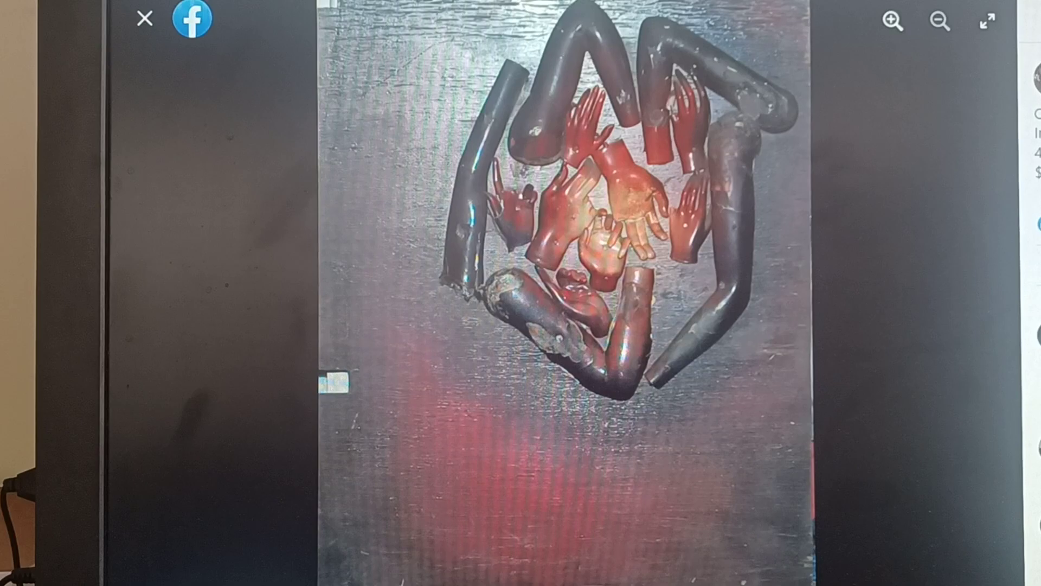
- Page forward twice, past the hands assemblage and the boxed red wooden slats
click(987, 299)
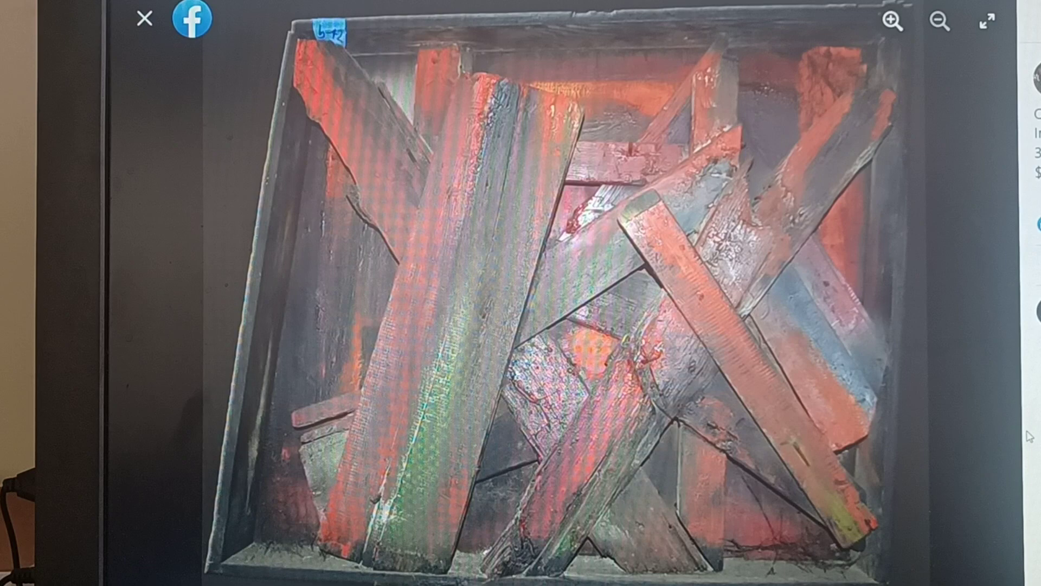
click(983, 302)
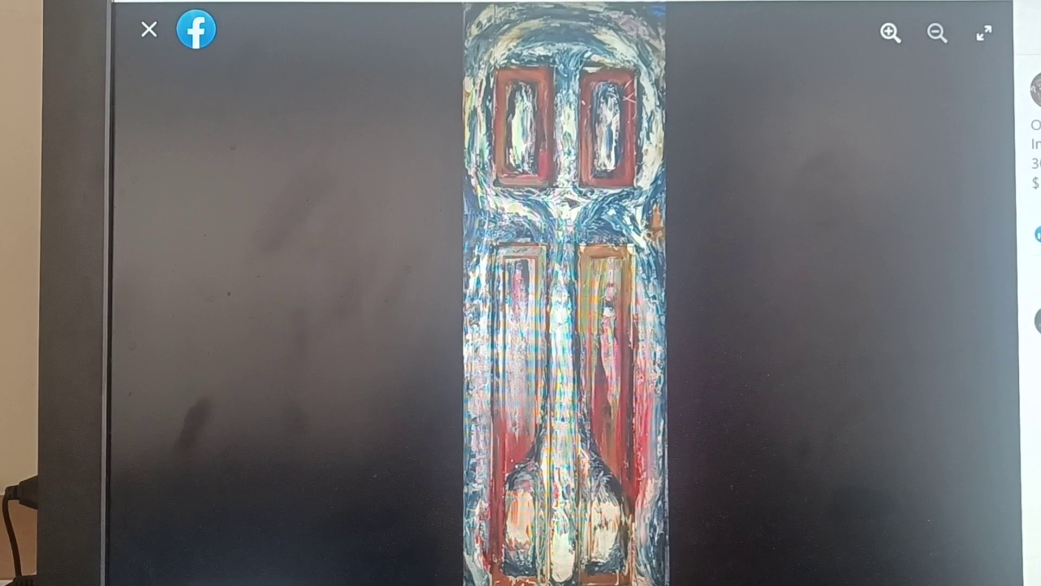
- Page forward twice past the painted door to the dark mask-like face artwork
click(983, 306)
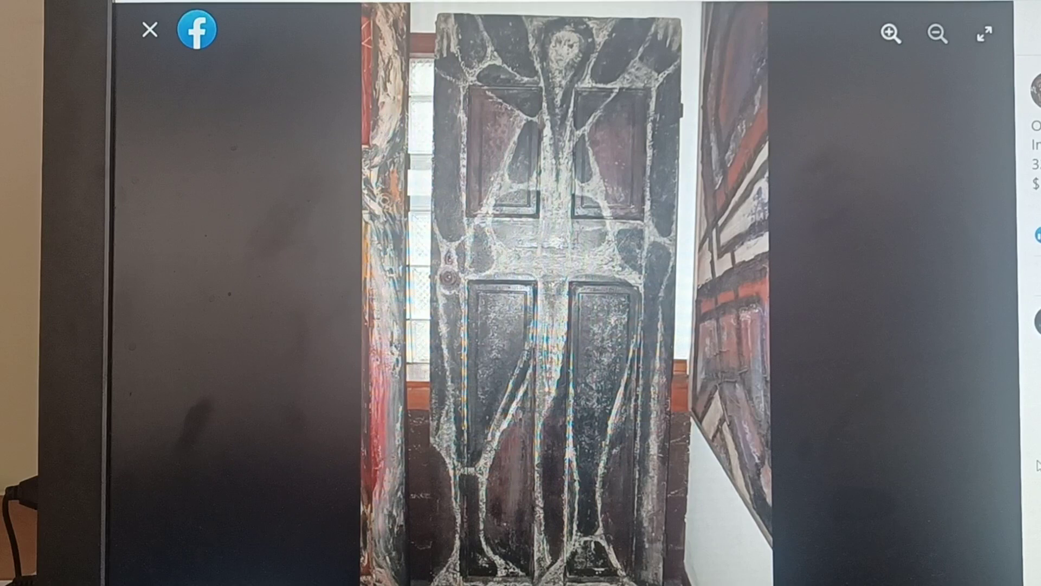
click(979, 301)
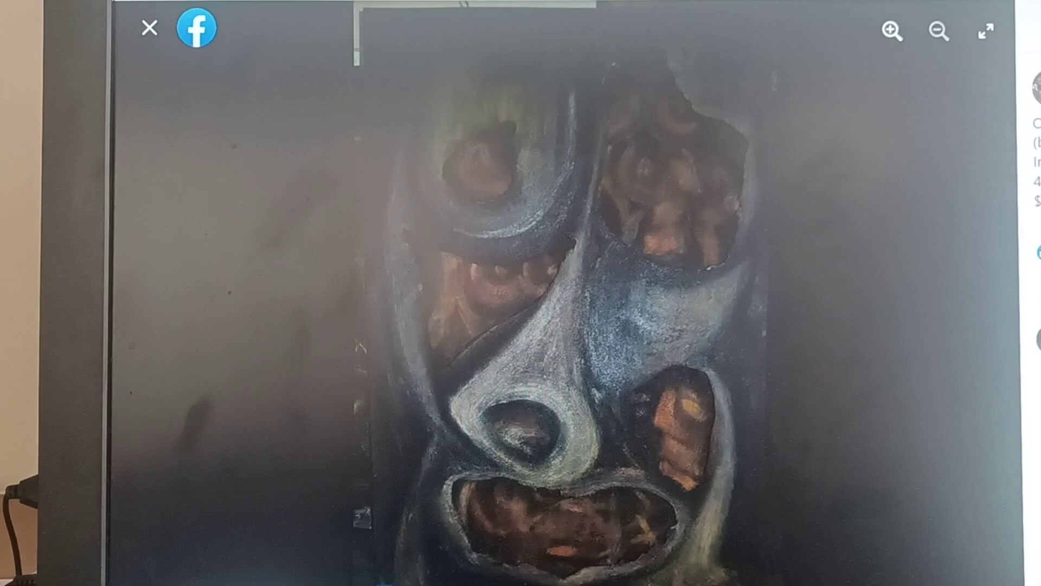
- Advance from the painted face to the red folded assemblage with white curved lines
click(977, 304)
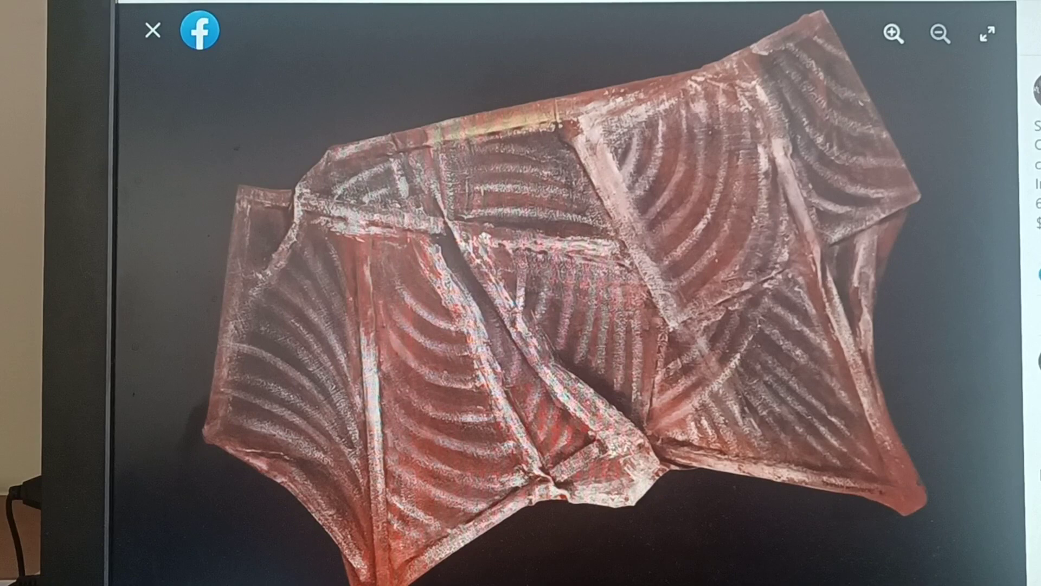
click(980, 321)
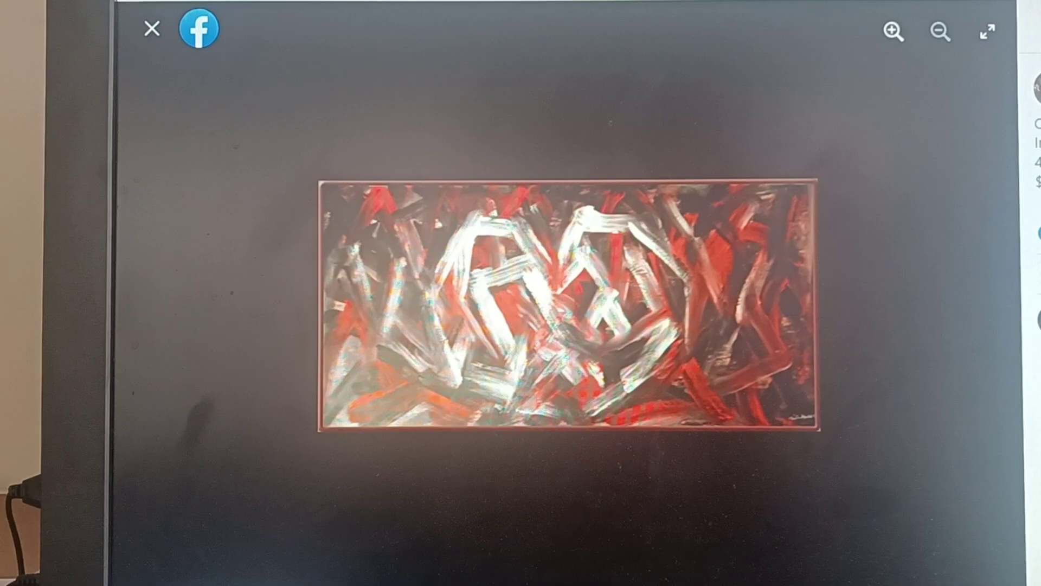
- Advance the viewer to the wide red, white and black abstract painting
click(982, 306)
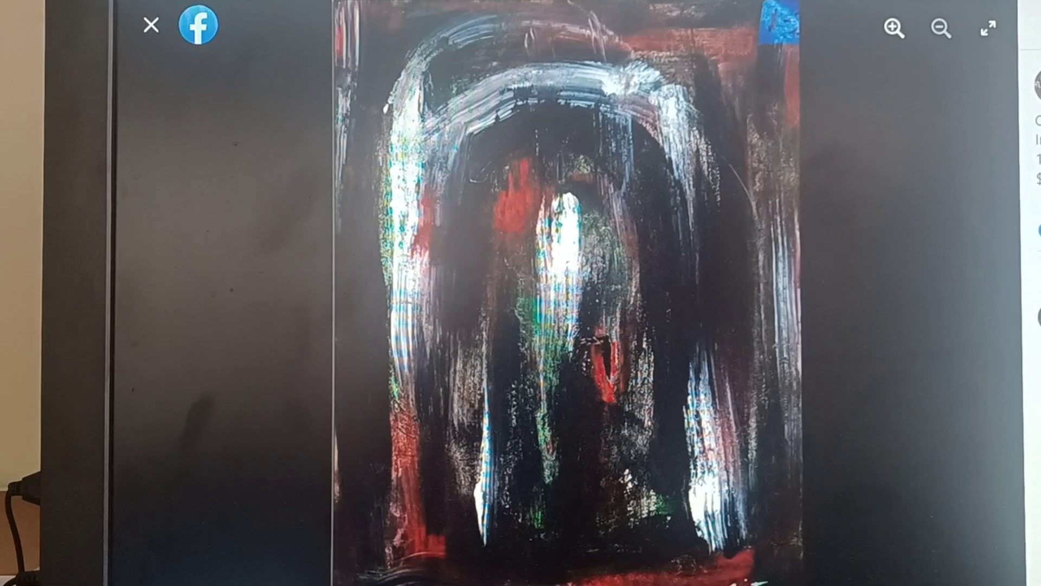
- Page forward three photos to the framed profile portrait with red lips
click(985, 301)
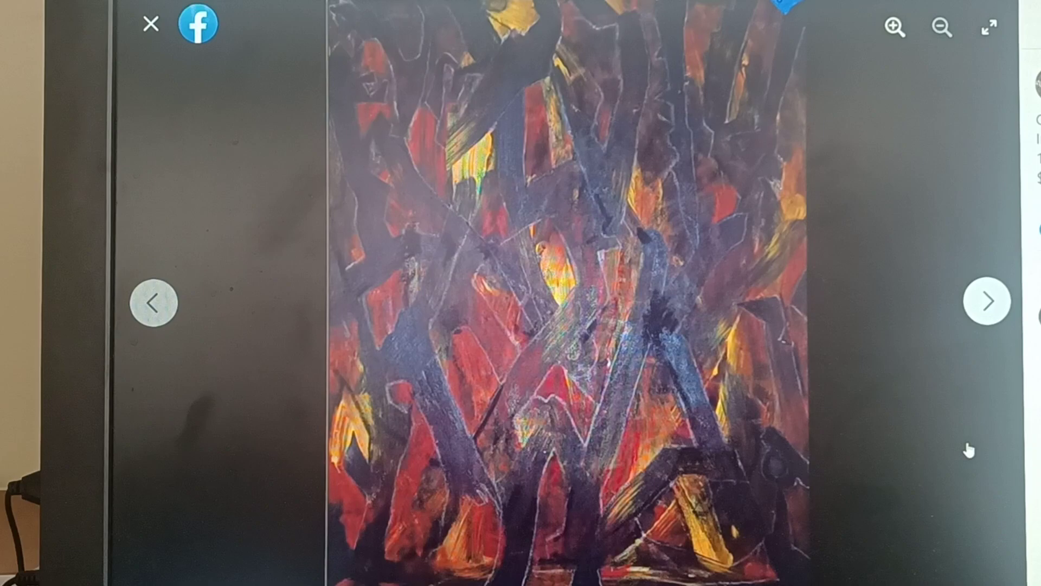
click(987, 300)
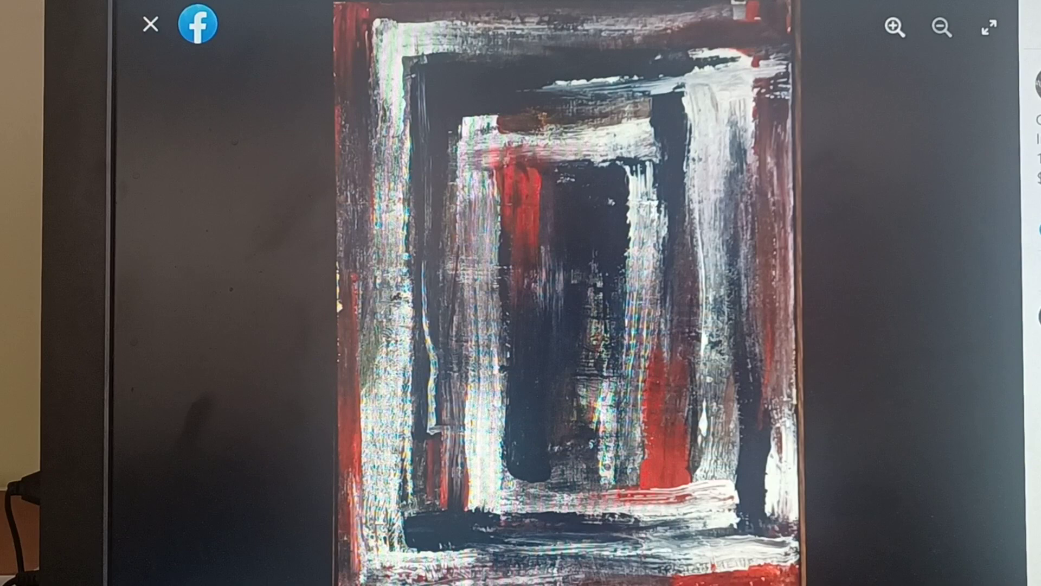
click(987, 302)
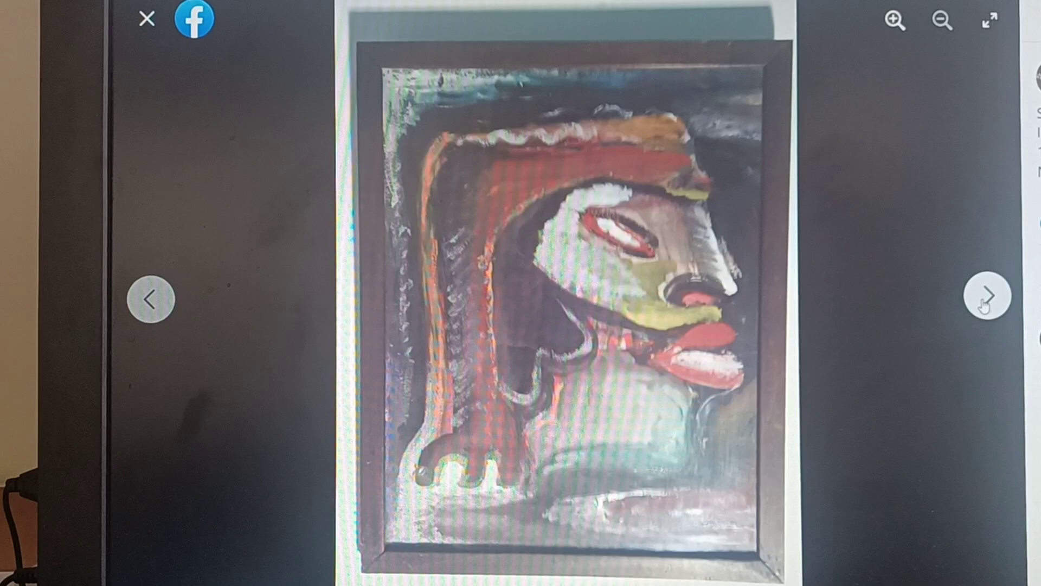
- Page past the textured brown painting to the long-faced portrait with dark hair
click(988, 302)
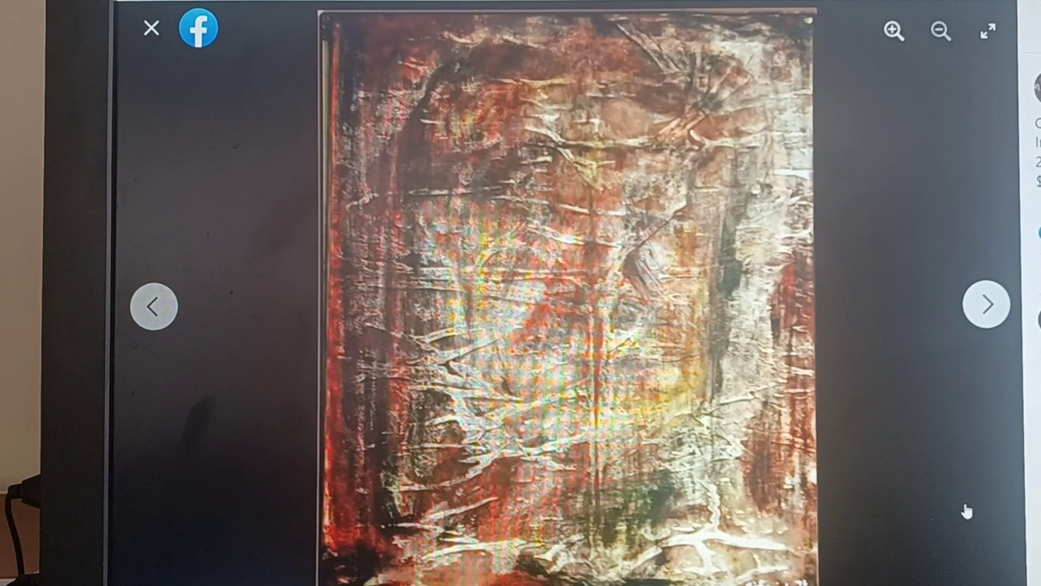
click(988, 306)
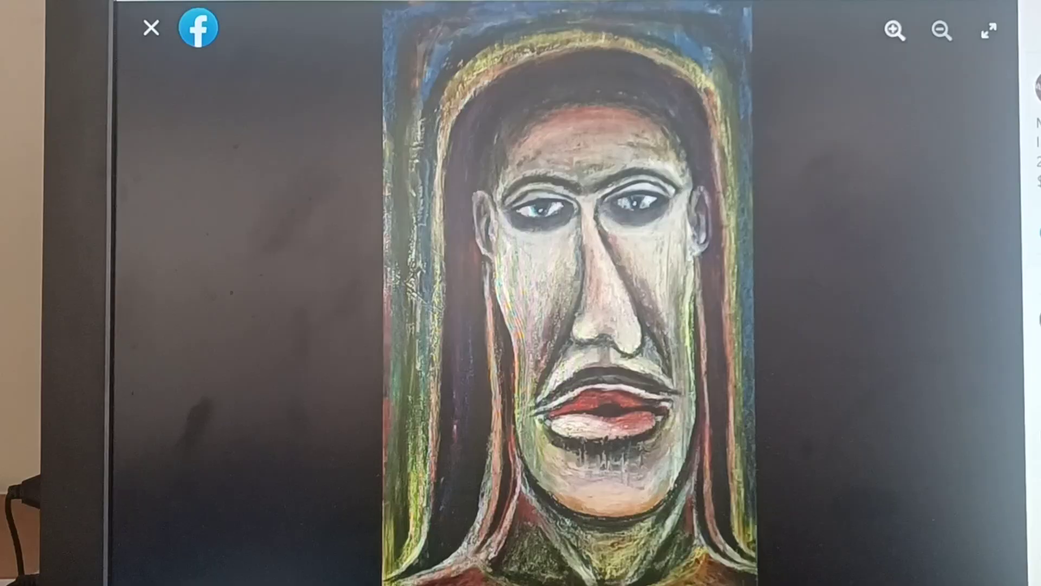